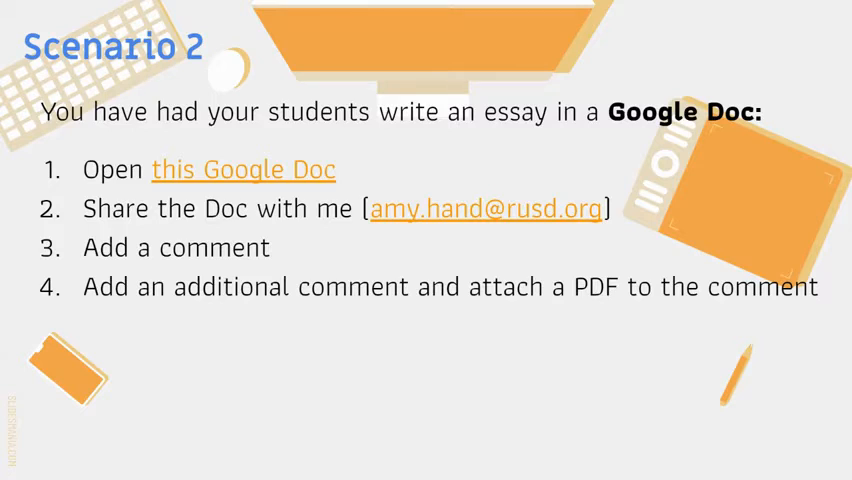
Follow the slide's link to the Google Cert - Scenario 2 - Sample Doc essay.
{"action": "left_click", "coordinate": [244, 168]}
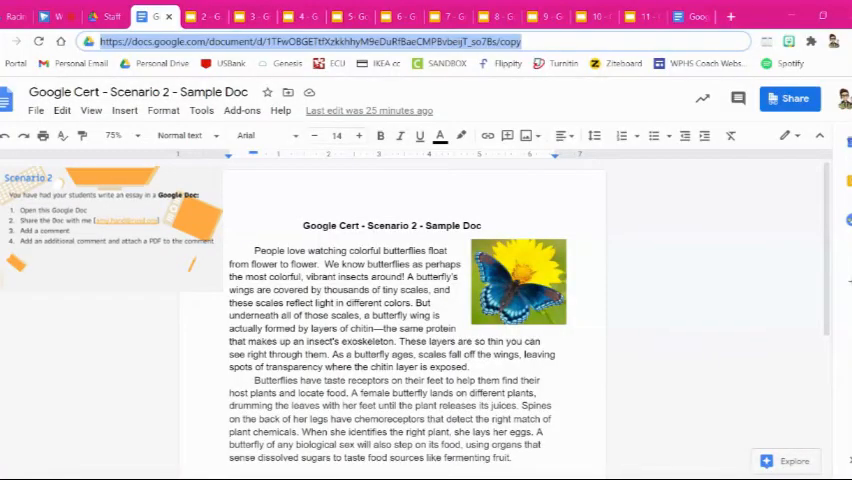
{"action": "mouse_move", "coordinate": [712, 248]}
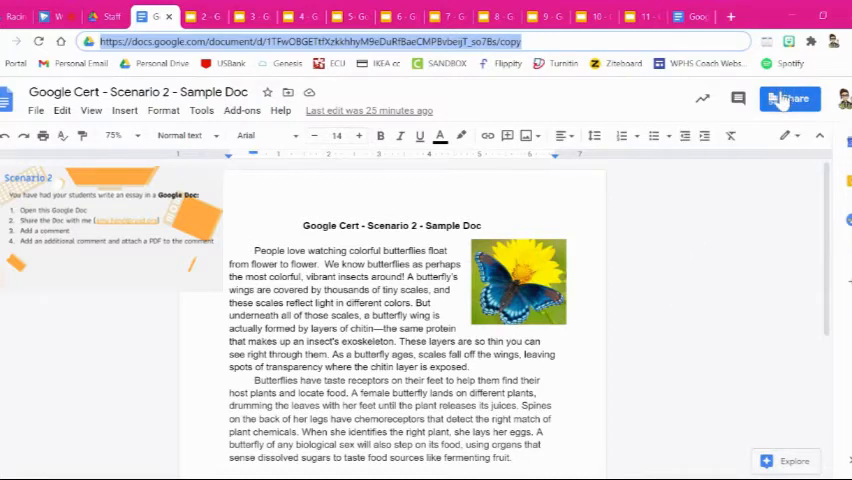
{"action": "left_click", "coordinate": [788, 98]}
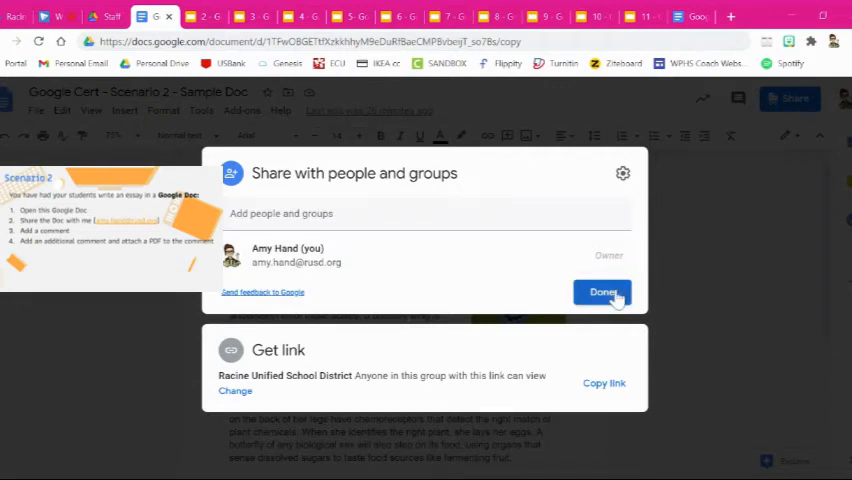
{"action": "left_click", "coordinate": [602, 292]}
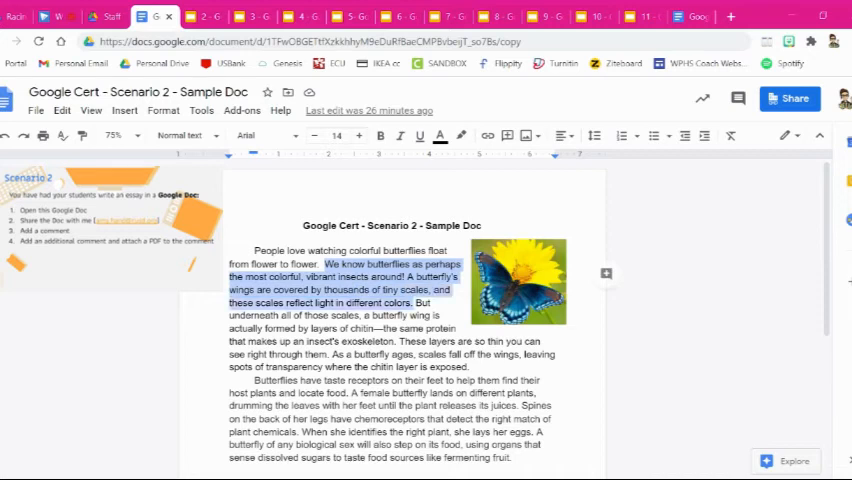
{"action": "mouse_move", "coordinate": [606, 272]}
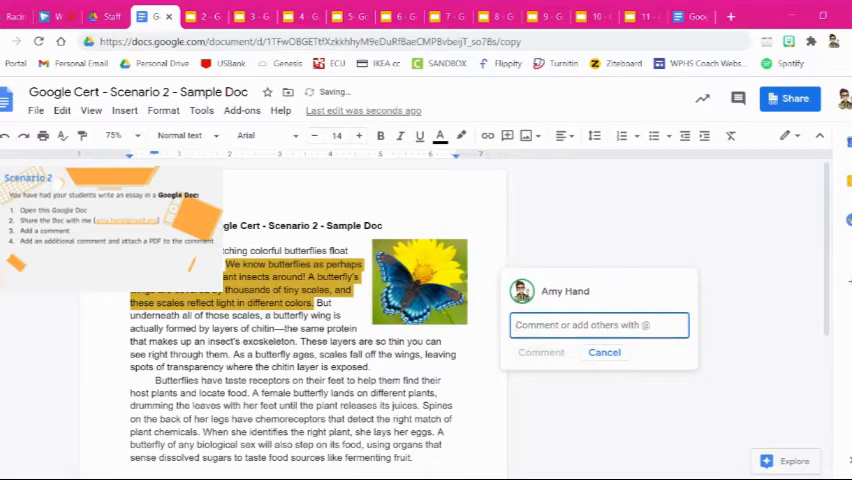
Post the comment 'Nice paragraph...consider revising.' on the selected butterfly-scales sentences.
{"action": "type", "text": "Nice p"}
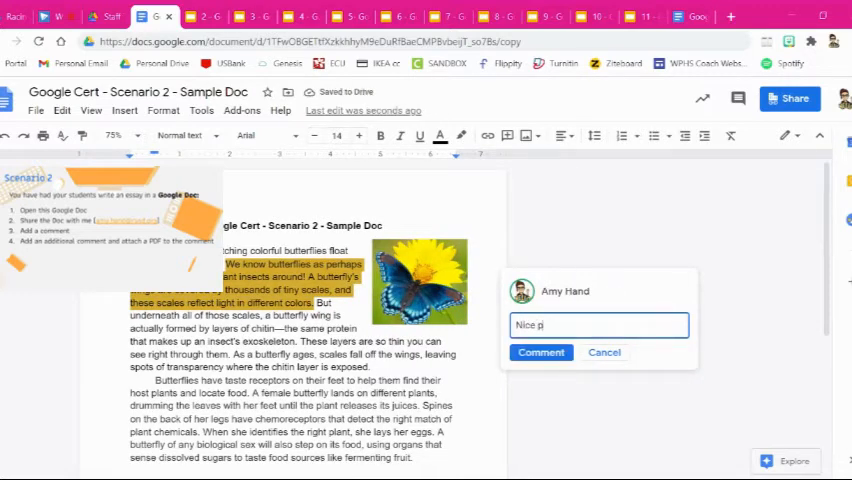
{"action": "type", "text": "aragraph...consider revisin"}
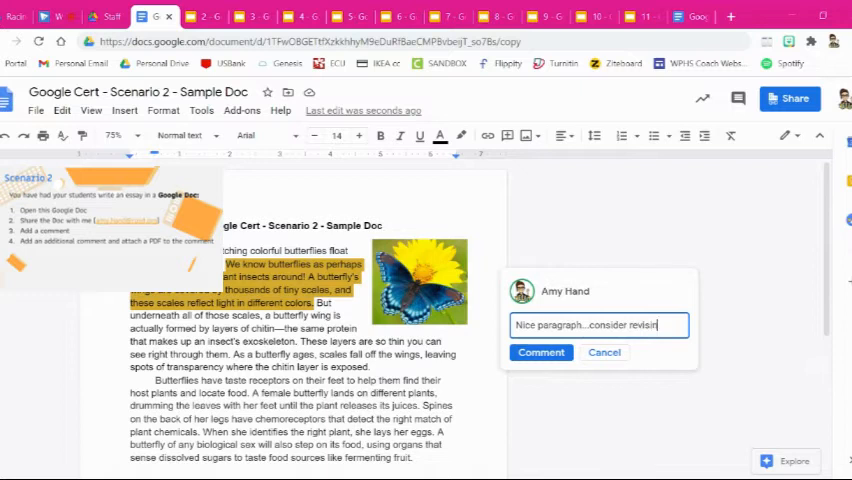
{"action": "left_click", "coordinate": [540, 352]}
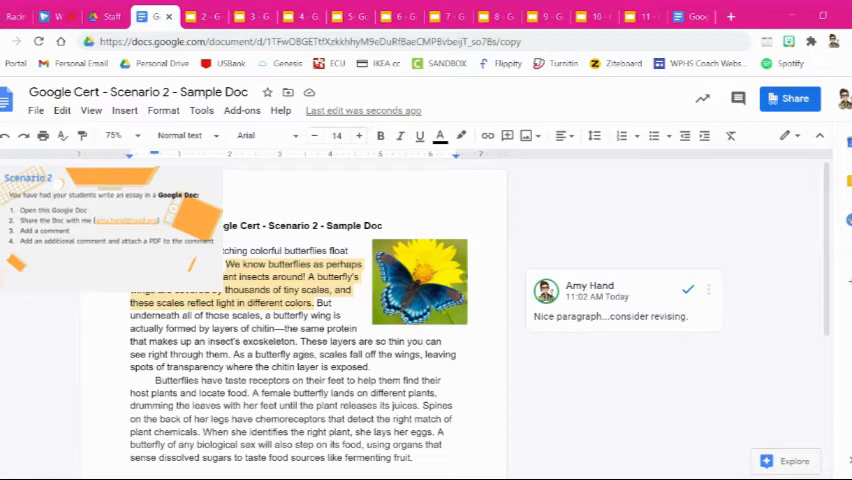
{"action": "left_click_drag", "start_coordinate": [302, 340], "coordinate": [392, 340]}
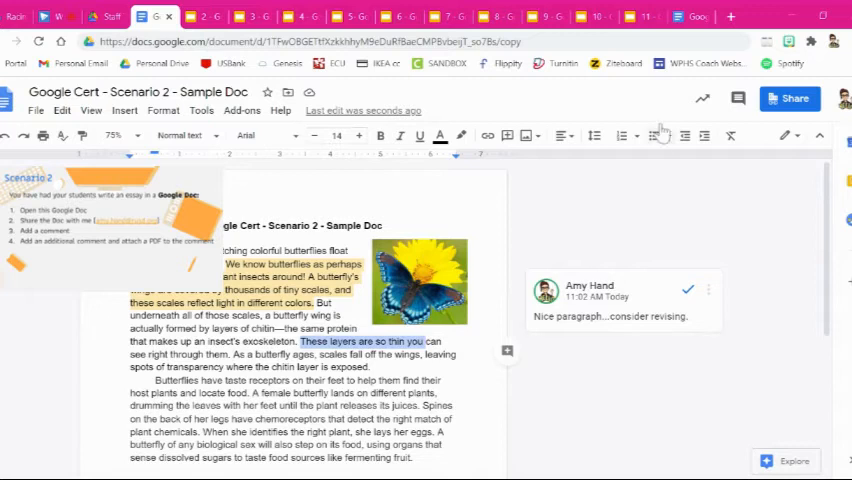
{"action": "mouse_move", "coordinate": [738, 100]}
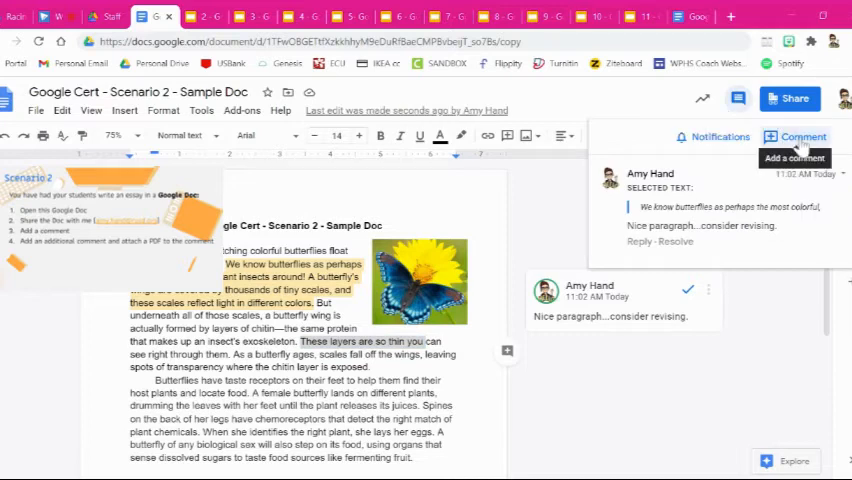
{"action": "left_click", "coordinate": [796, 136]}
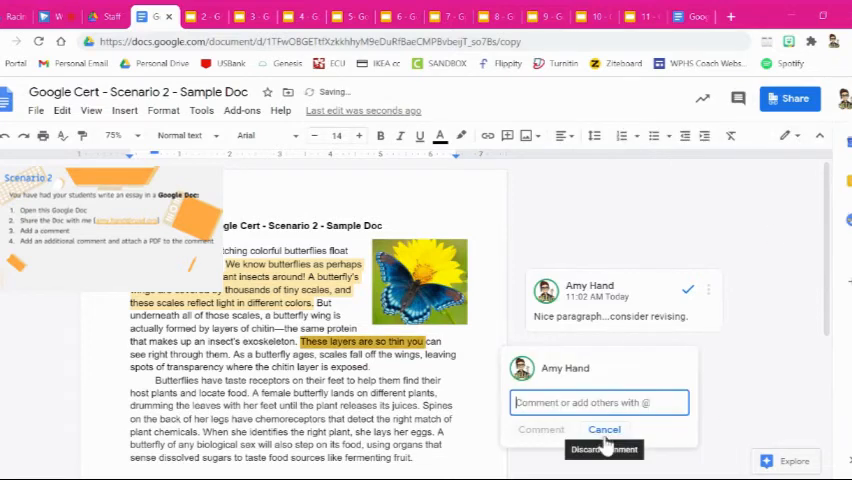
{"action": "left_click", "coordinate": [604, 428]}
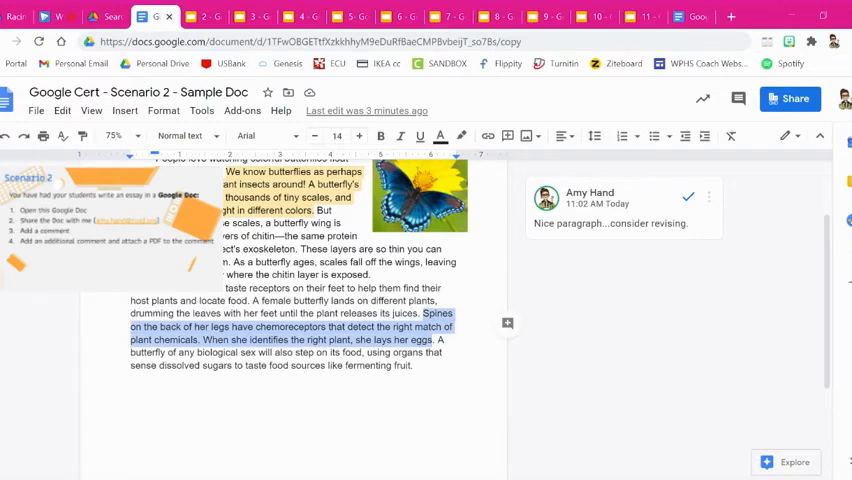
Comment on the chemoreceptor sentence with the Drive PDF share URL and post it.
{"action": "left_click", "coordinate": [508, 322]}
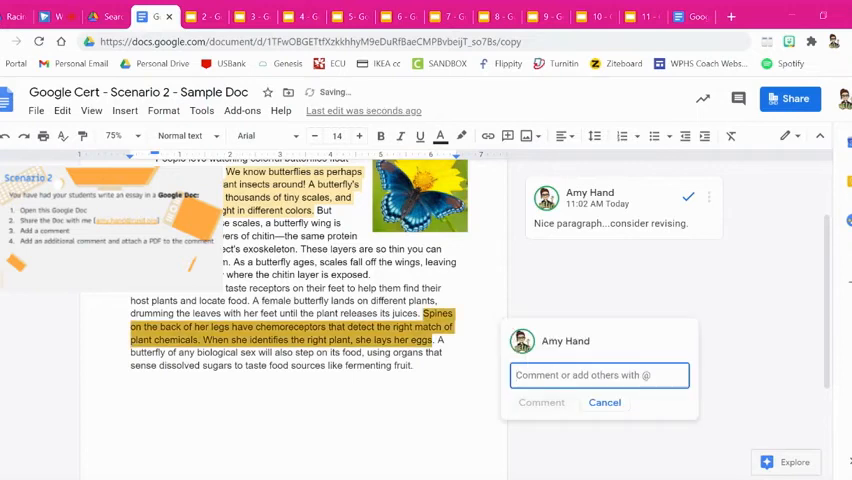
{"action": "type", "text": "https://drive.google.com/file/d/0B4eQMKnTGTUYQ2FKdEZ5NjBteVk/view?usp=sharing"}
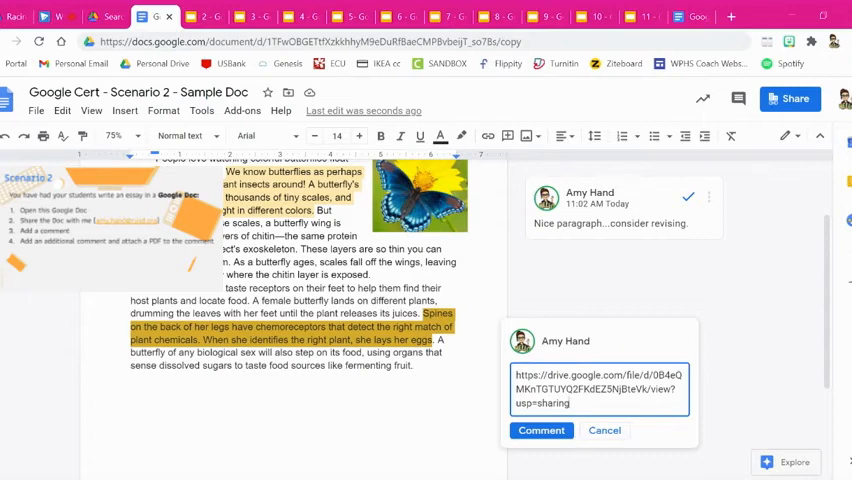
{"action": "left_click", "coordinate": [540, 430]}
{"action": "type", "text": "Review this file for"}
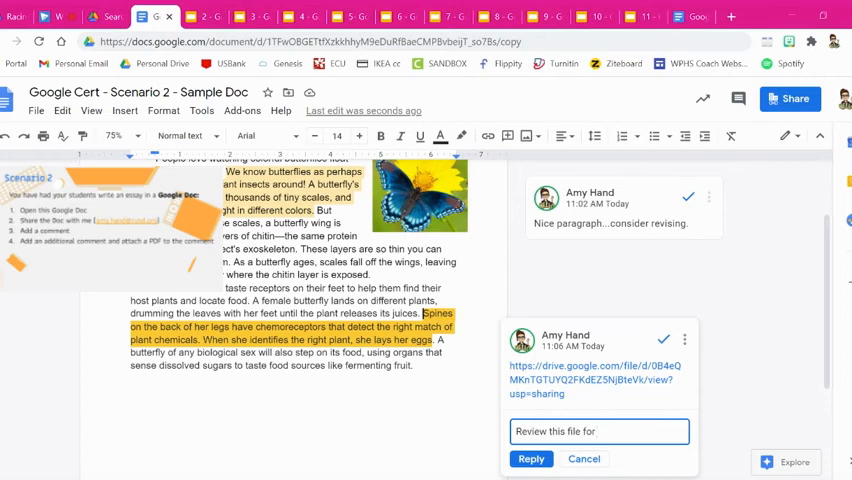
Reply 'Review this file for help.' to the Drive-link comment and post it.
{"action": "type", "text": "help."}
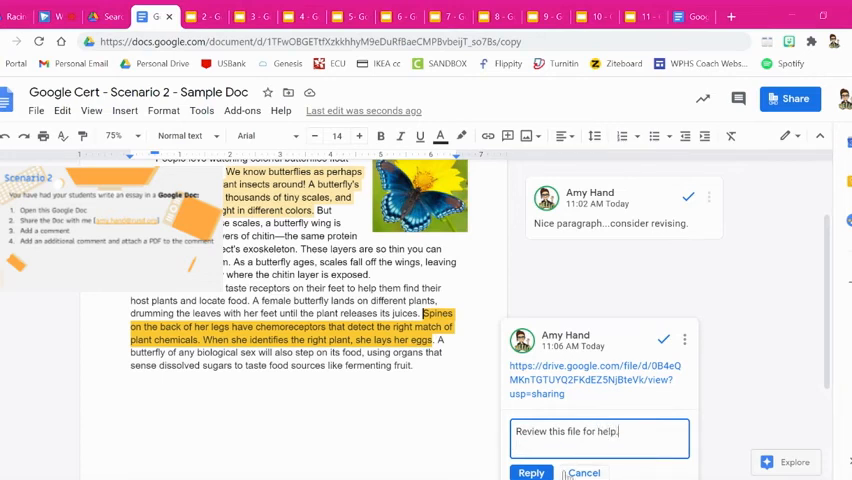
{"action": "left_click", "coordinate": [532, 472]}
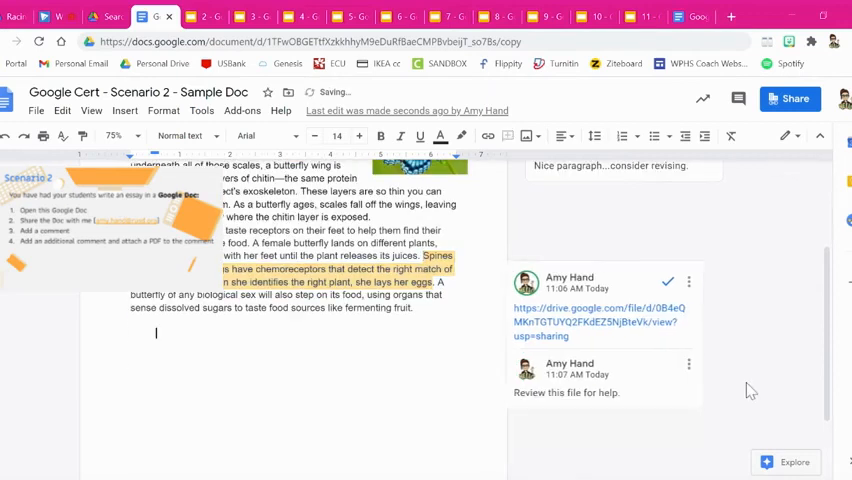